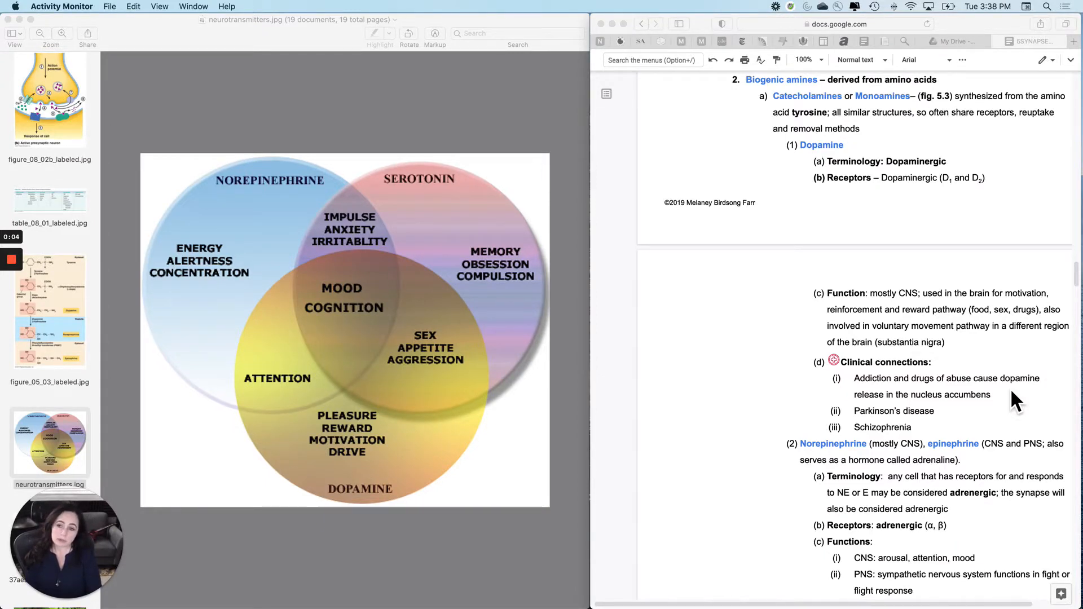
pyautogui.moveTo(1050, 369)
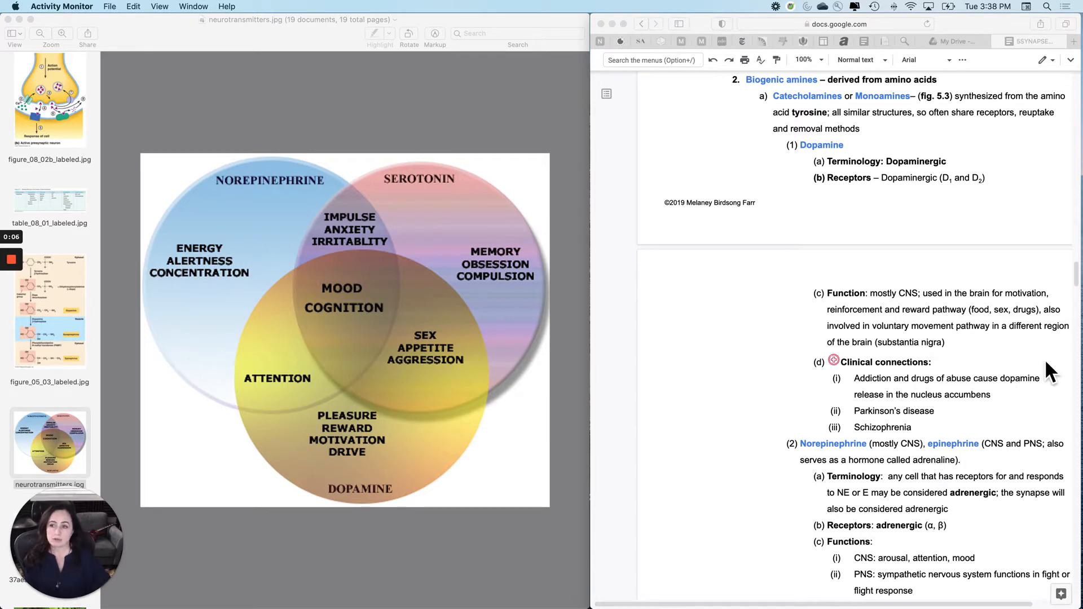
pyautogui.moveTo(65, 316)
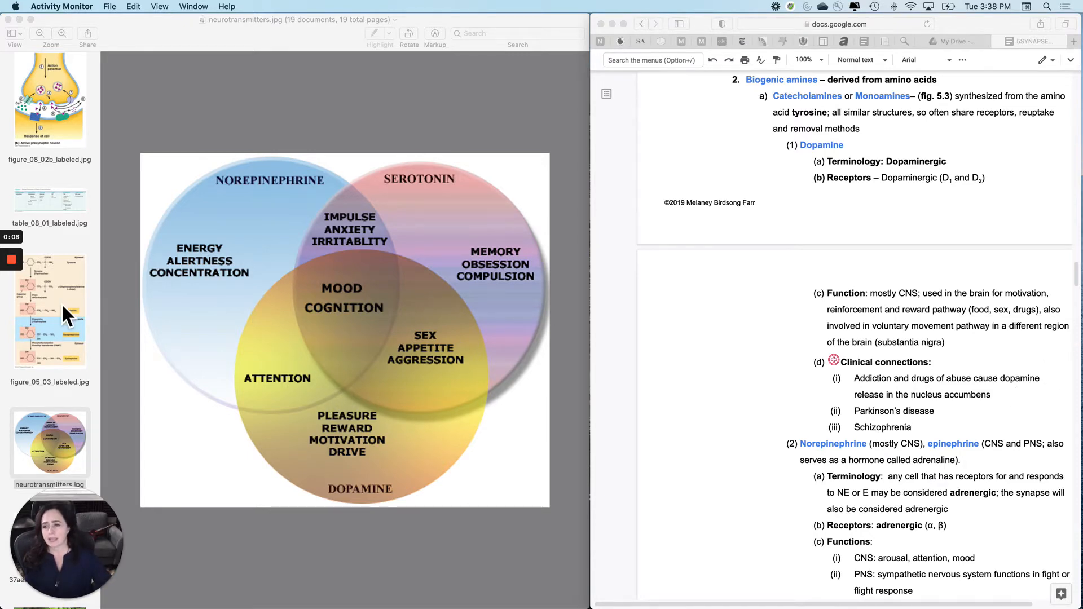
# Show figure_05_03_labeled.jpg, the tyrosine to L-dopa, dopamine, norepinephrine and epinephrine pathway
pyautogui.click(49, 311)
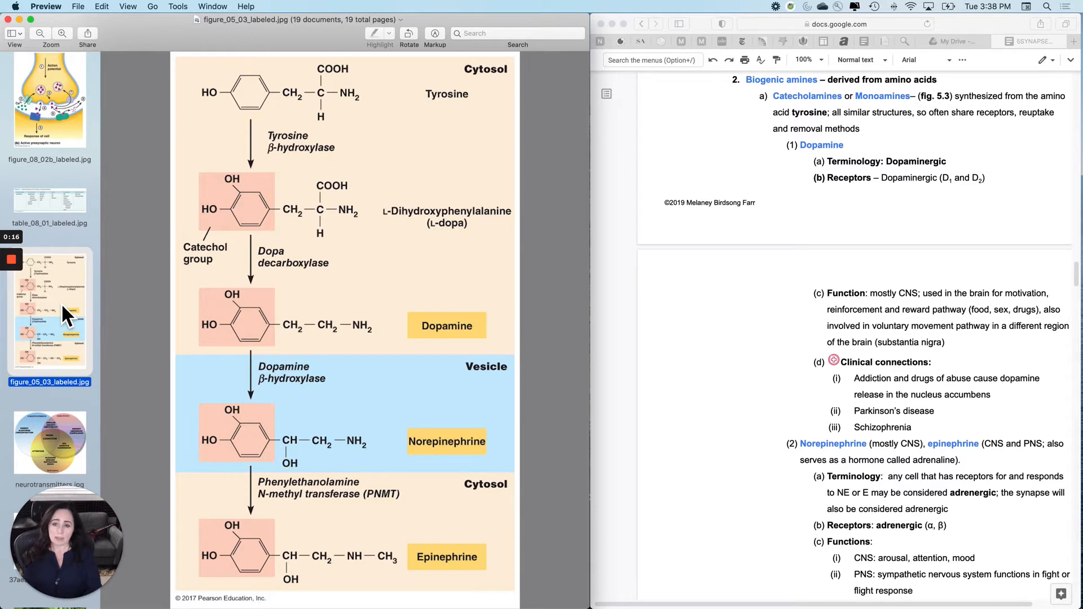
pyautogui.moveTo(135, 266)
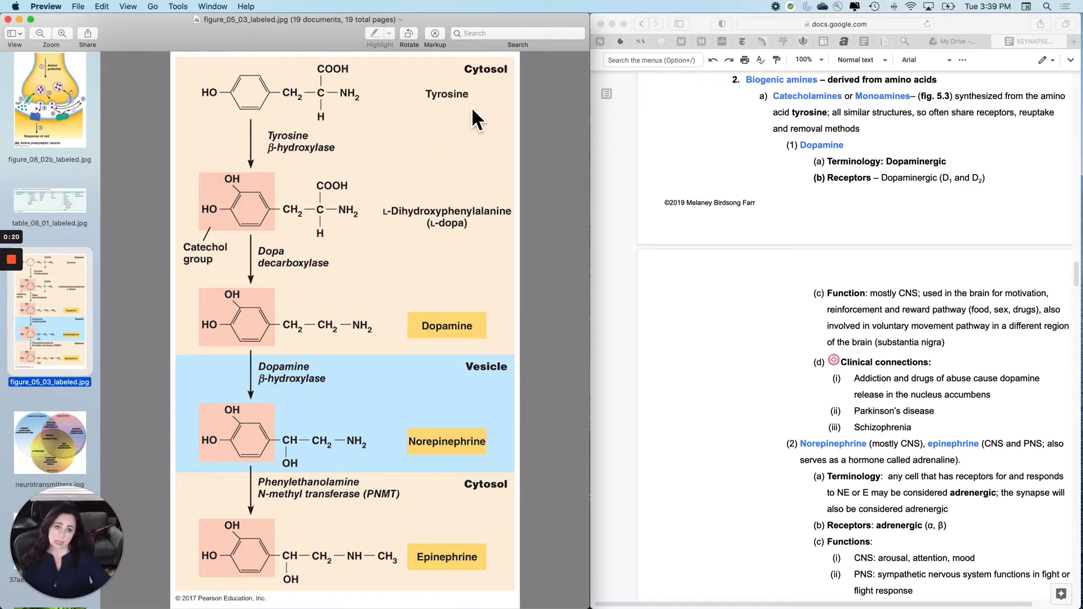
pyautogui.moveTo(369, 224)
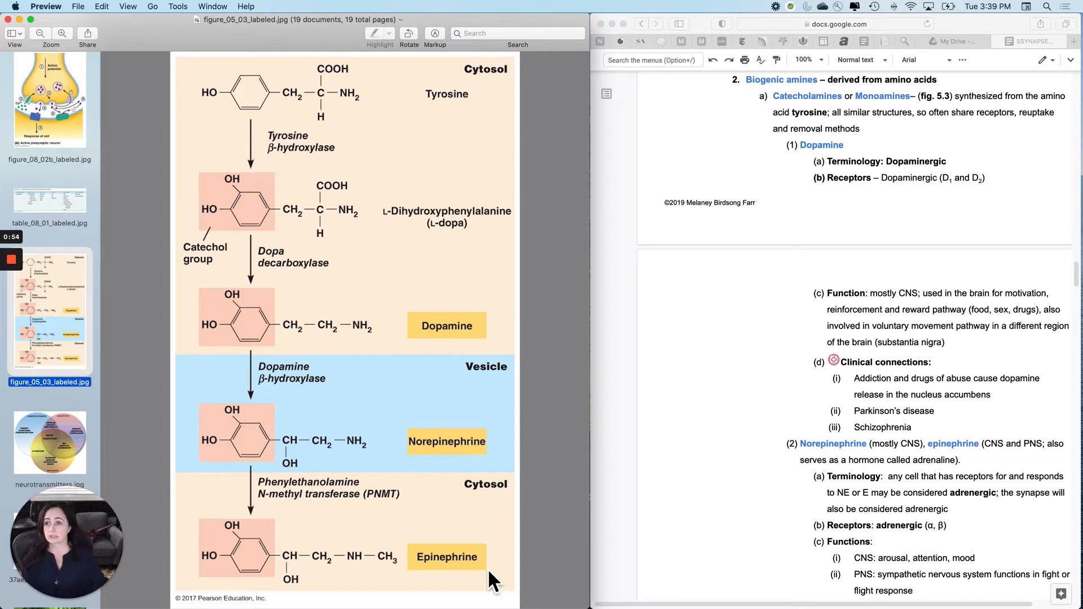
# Display table_08_01_labeled.jpg, listing dopamine, norepinephrine and epinephrine as biogenic amines
pyautogui.click(49, 200)
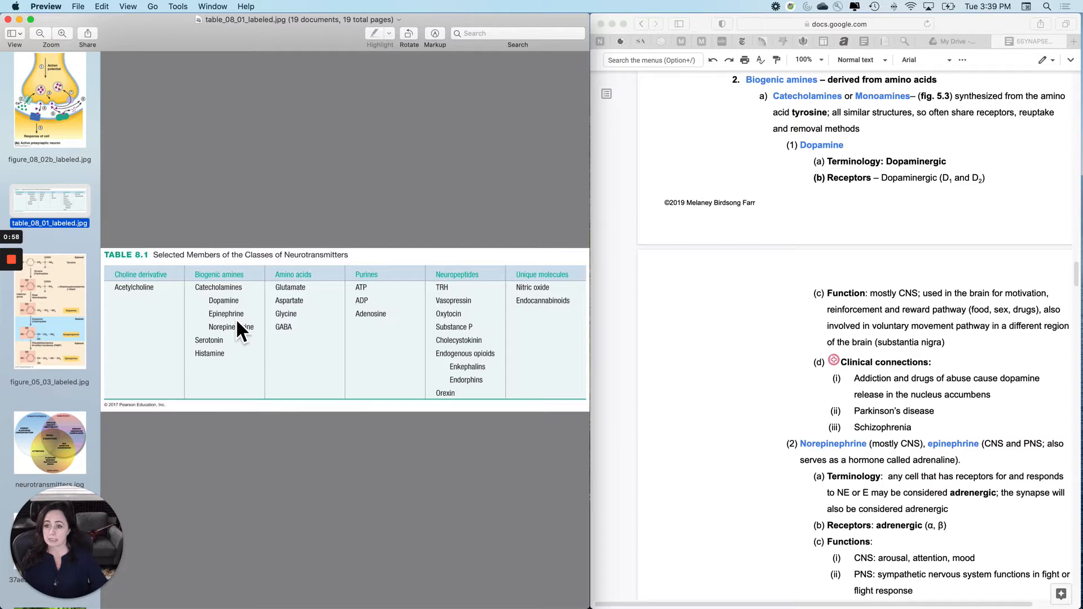
pyautogui.moveTo(255, 305)
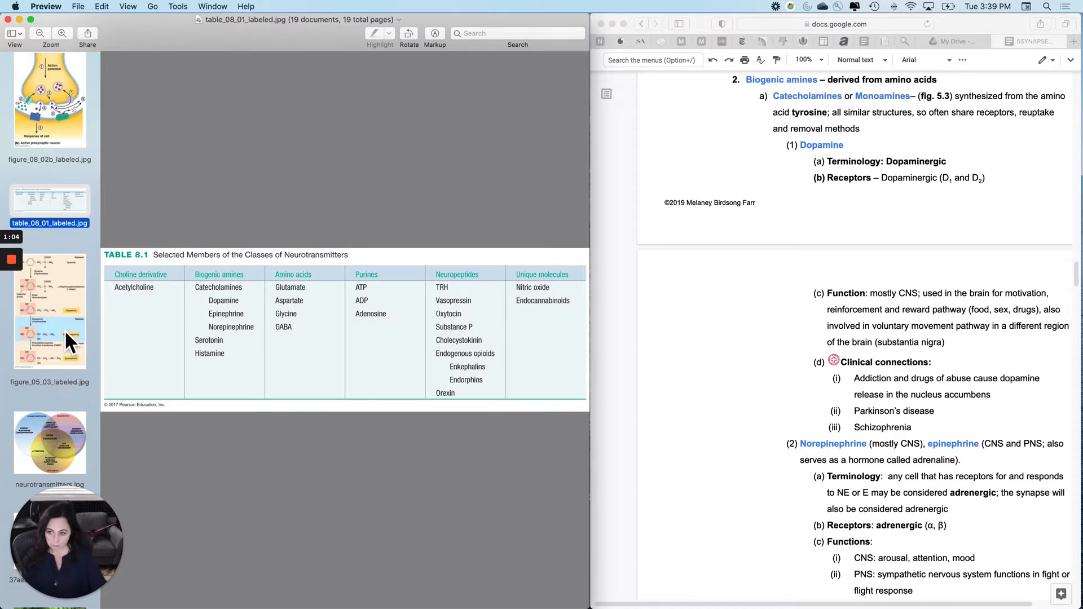
# Switch back to figure_05_03_labeled.jpg showing tyrosine converted through L-dopa to catecholamines
pyautogui.click(49, 310)
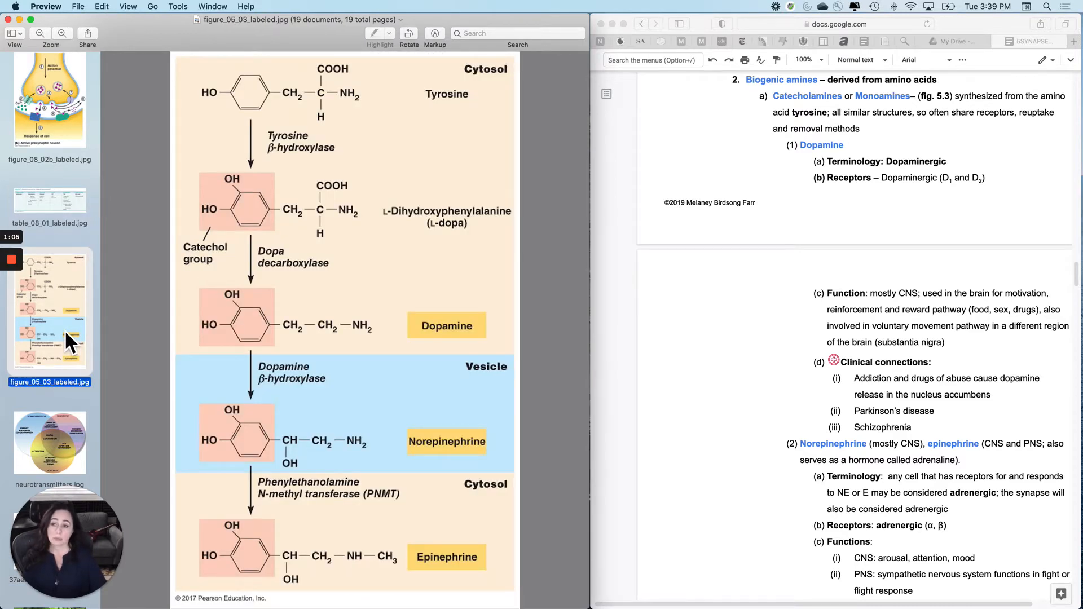
pyautogui.moveTo(143, 349)
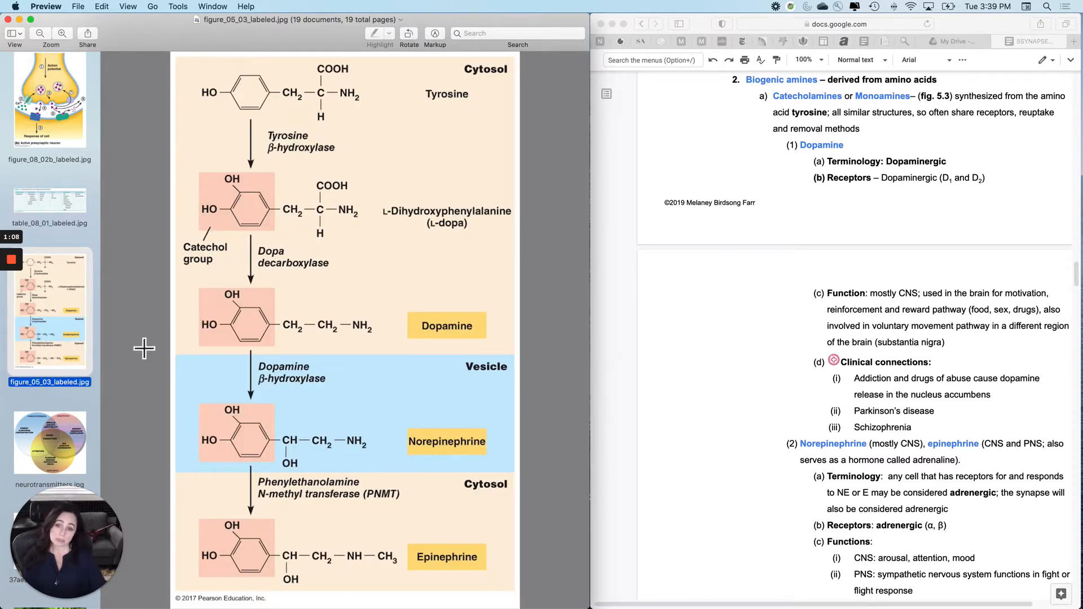
pyautogui.moveTo(492, 333)
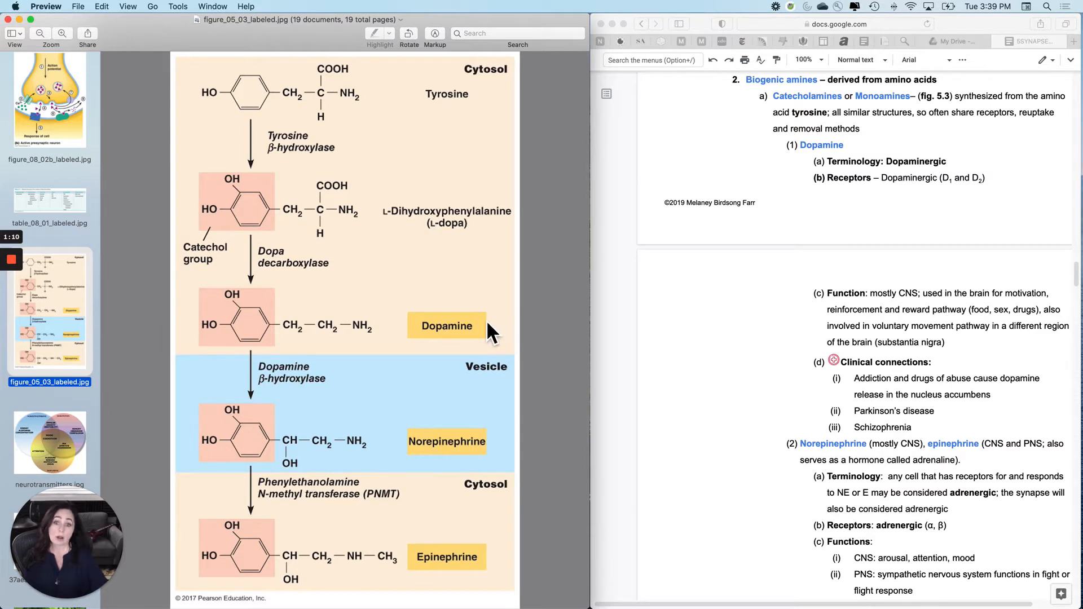
pyautogui.moveTo(490, 514)
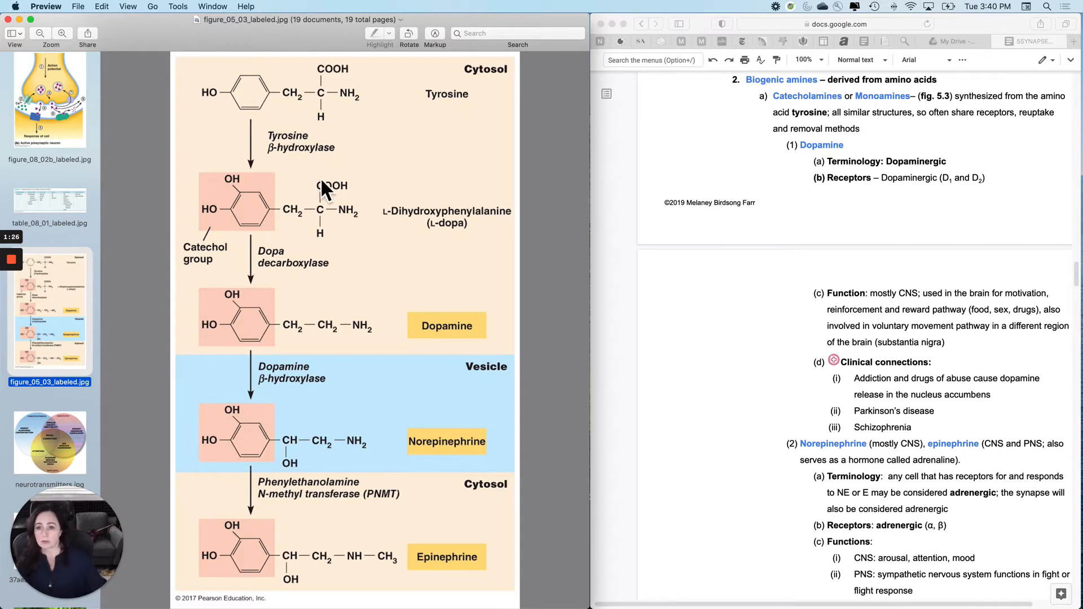
pyautogui.moveTo(373, 349)
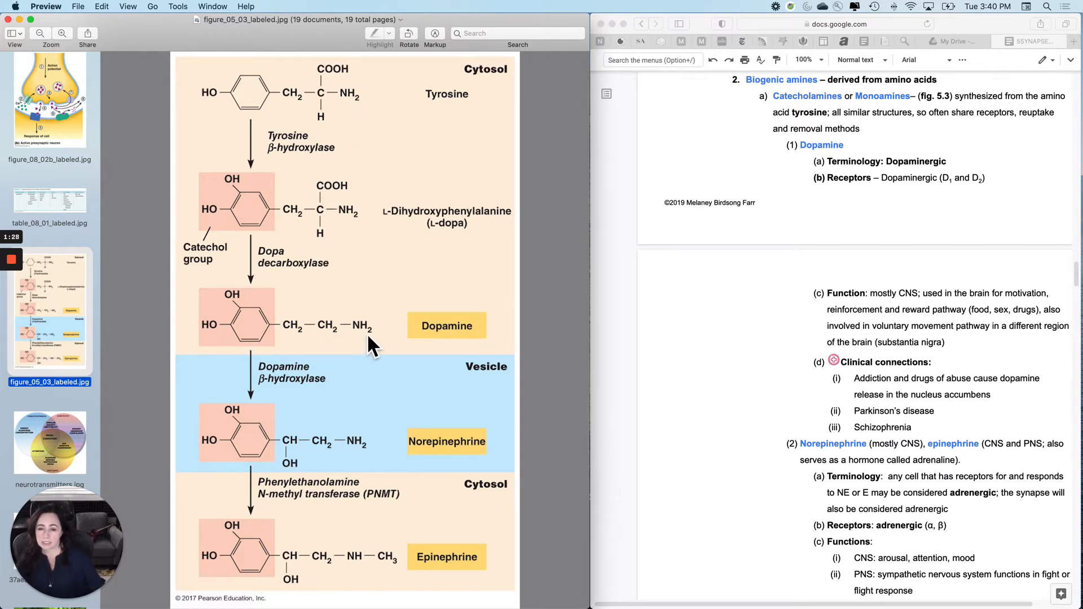
pyautogui.moveTo(403, 535)
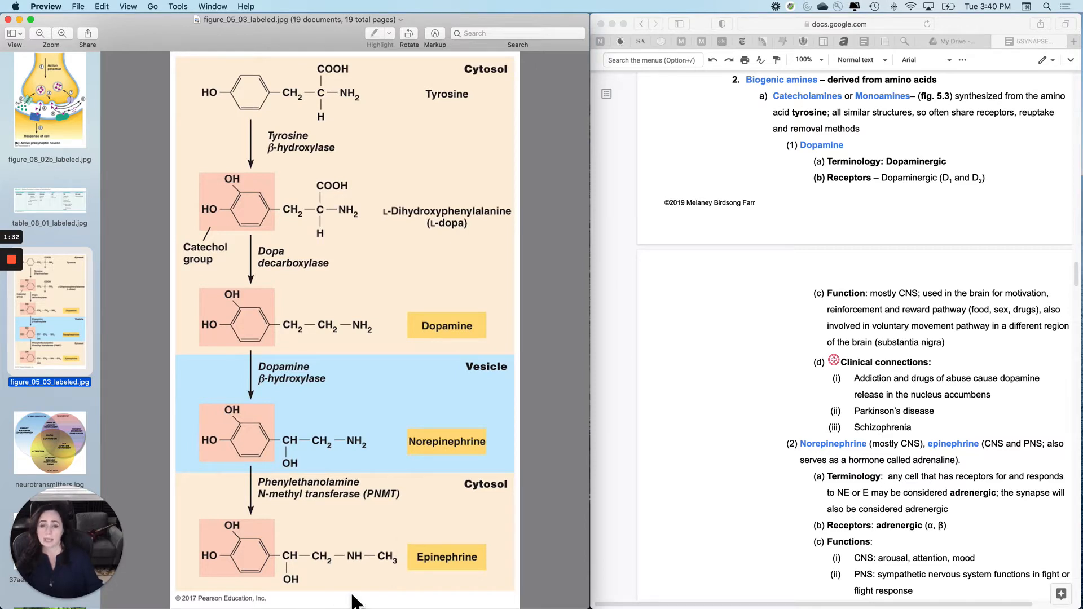
pyautogui.moveTo(429, 464)
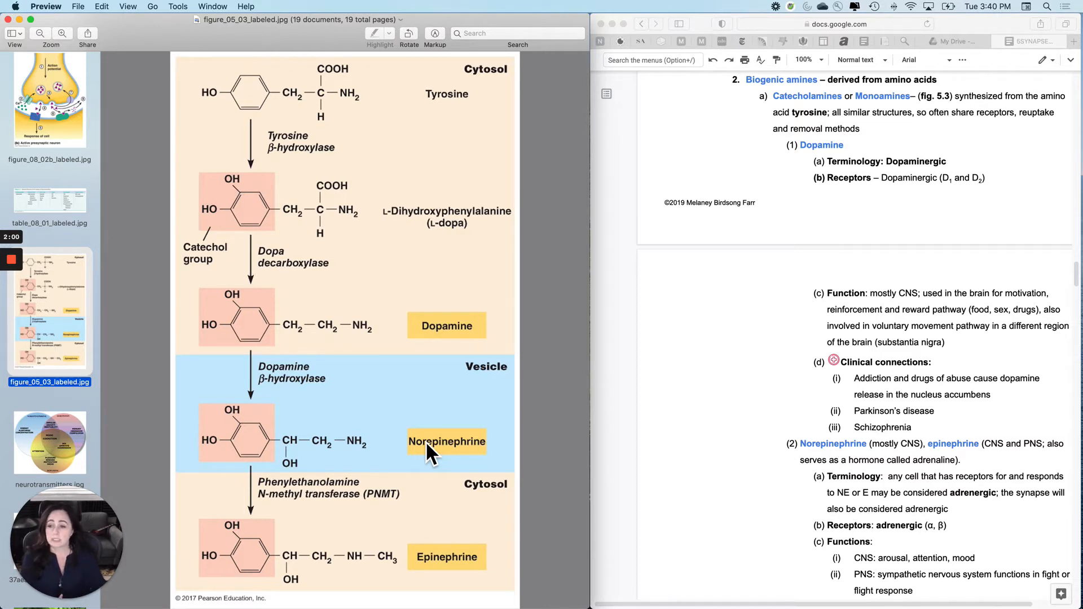
# Display neurotransmitters.jpg, the norepinephrine, serotonin and dopamine functions Venn diagram
pyautogui.click(49, 442)
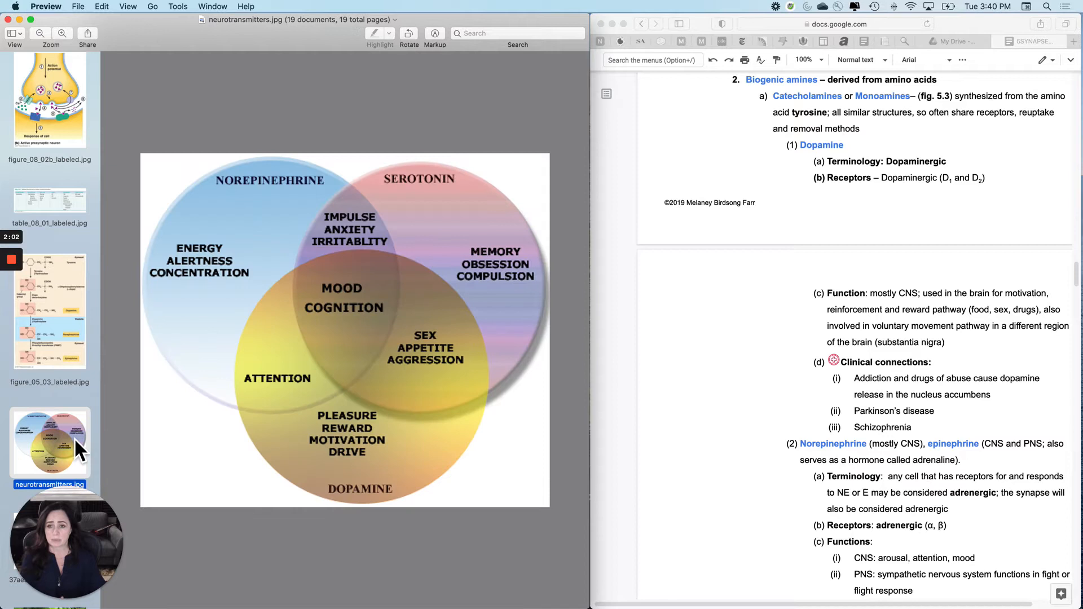
pyautogui.moveTo(518, 325)
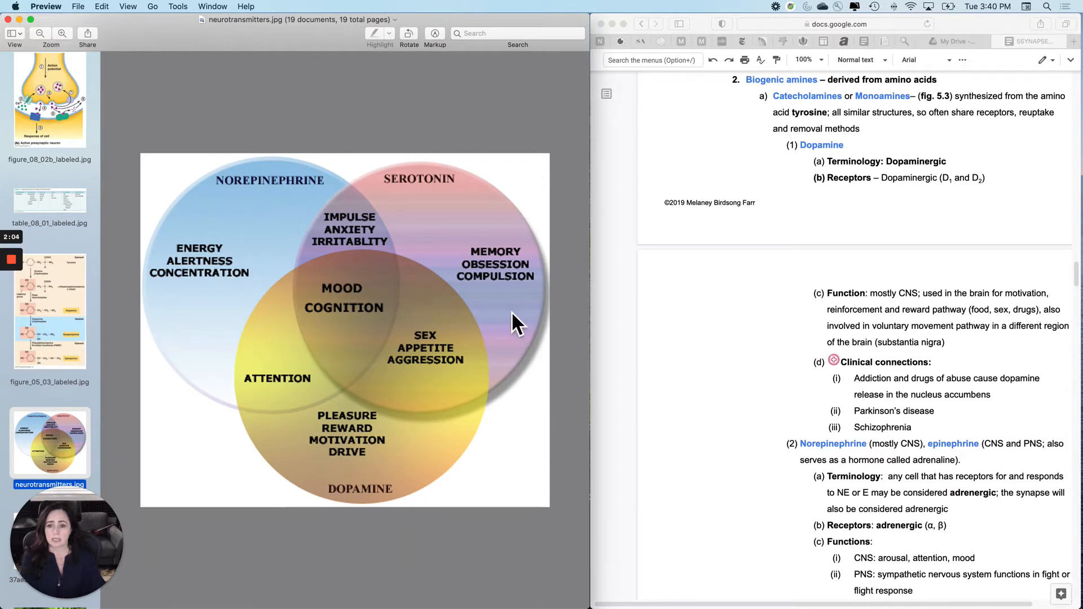
pyautogui.moveTo(352, 521)
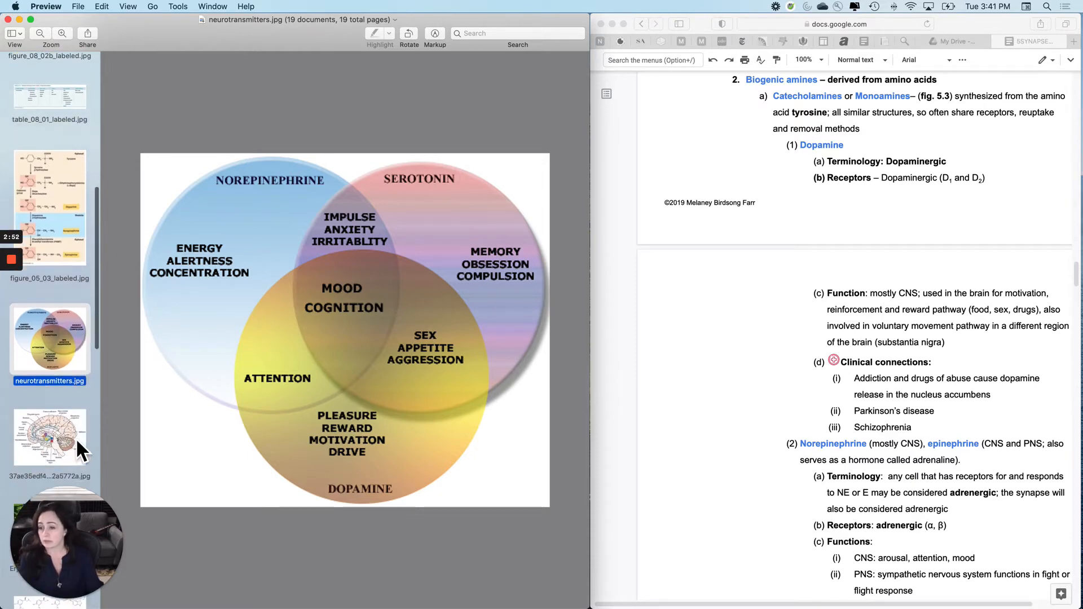
# Show the sagittal brain diagram of substantia nigra and ventral tegmental dopamine pathways
pyautogui.click(49, 435)
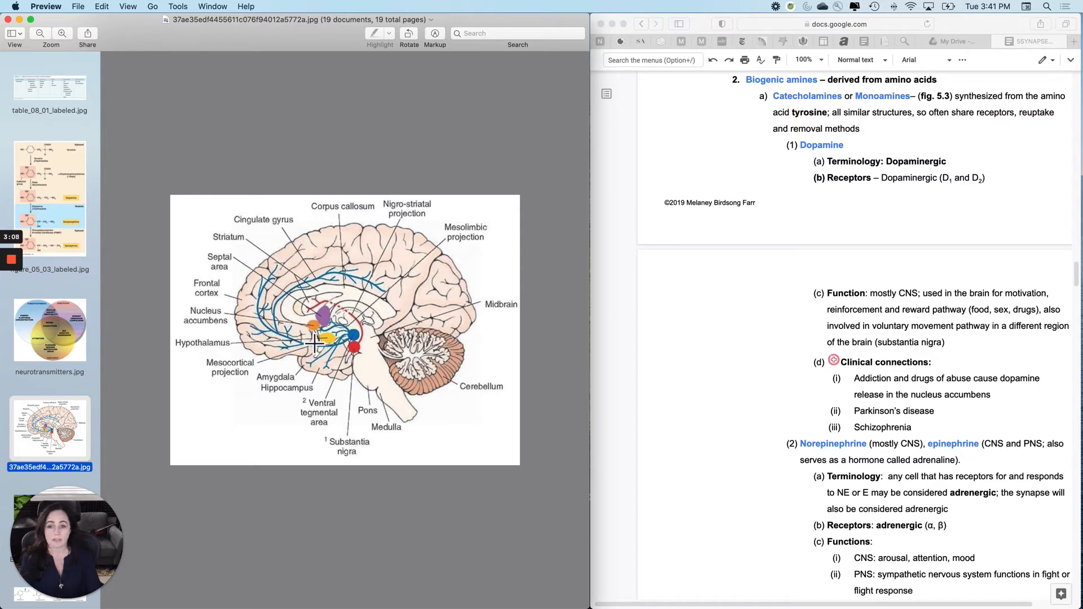
pyautogui.moveTo(366, 461)
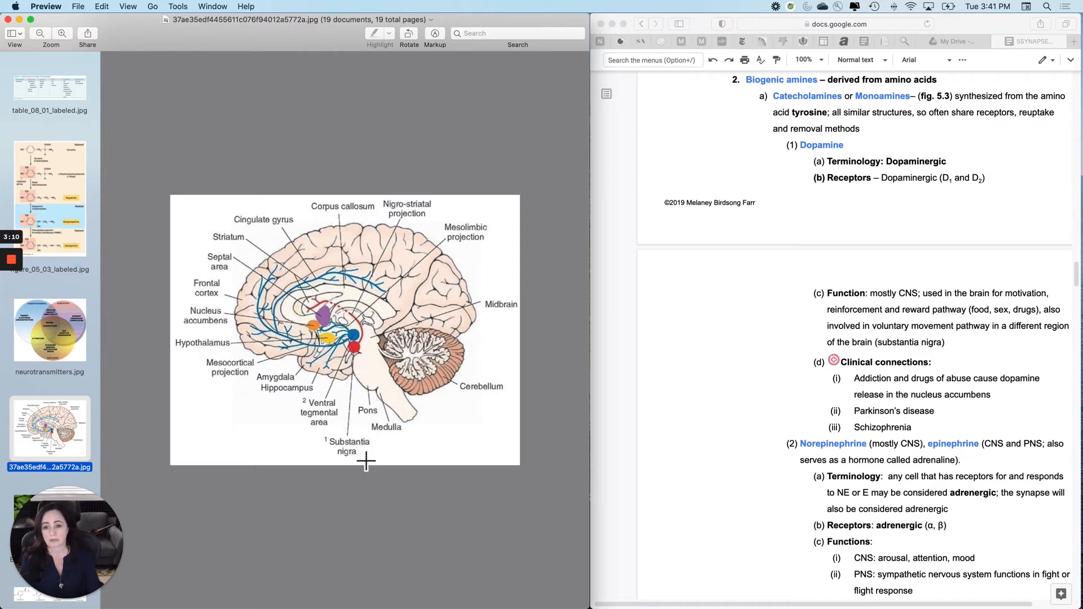
pyautogui.moveTo(366, 359)
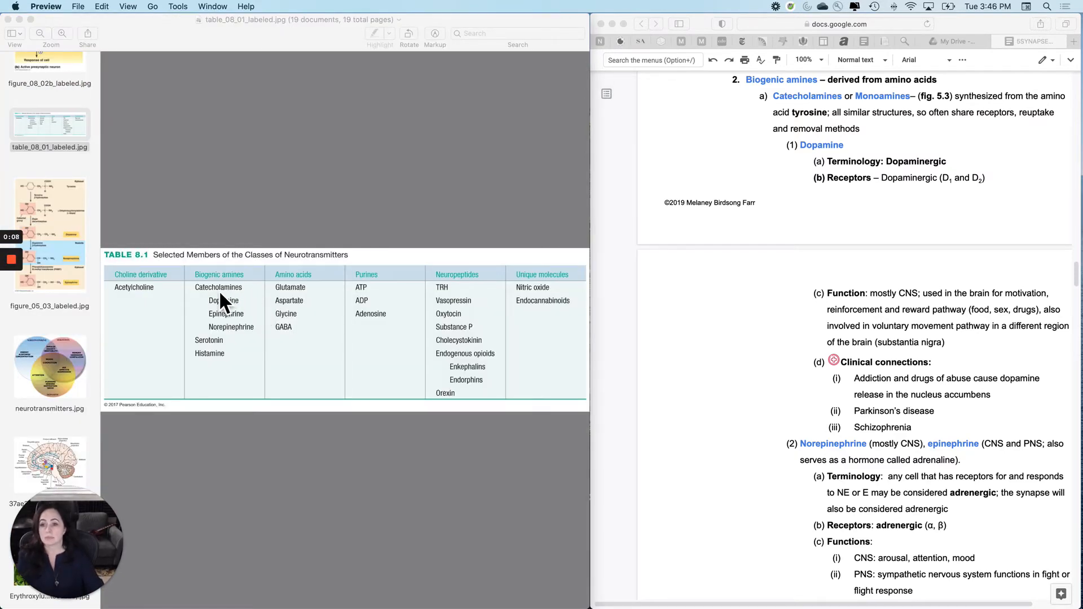
pyautogui.click(50, 236)
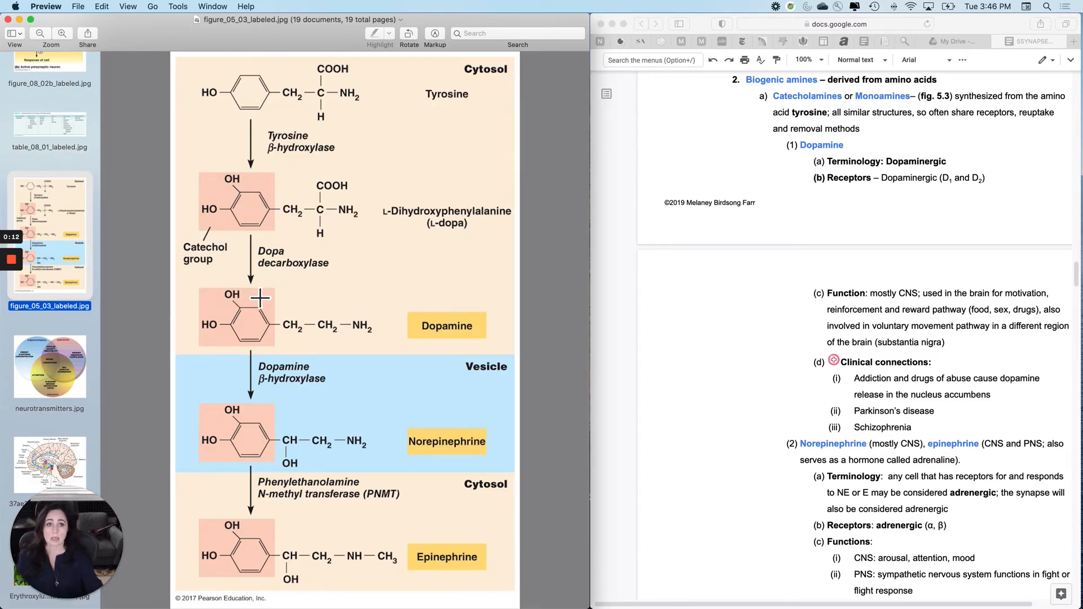
pyautogui.moveTo(346, 364)
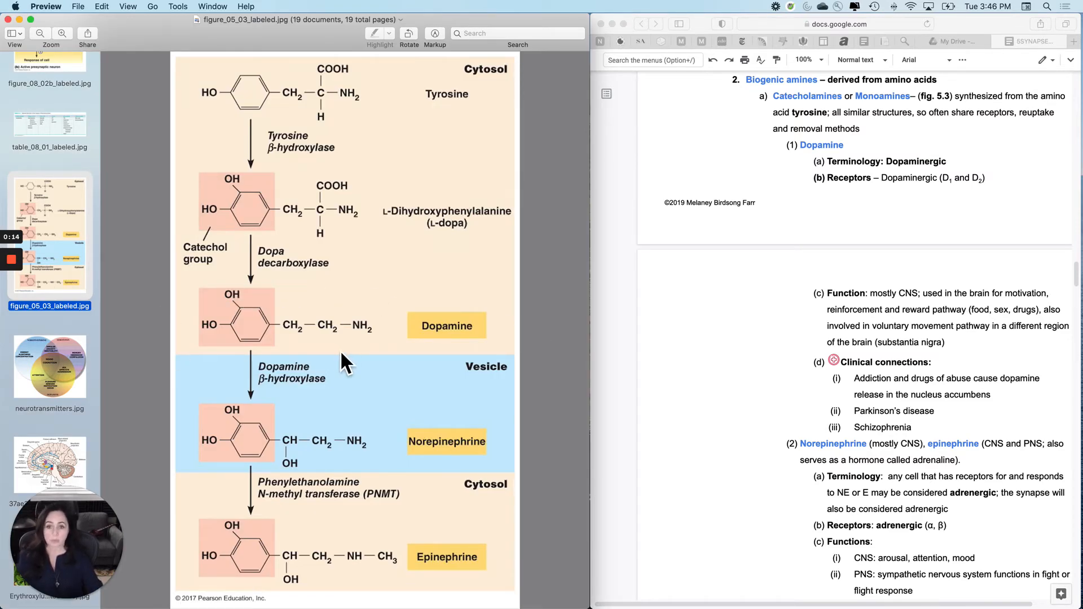
pyautogui.moveTo(332, 385)
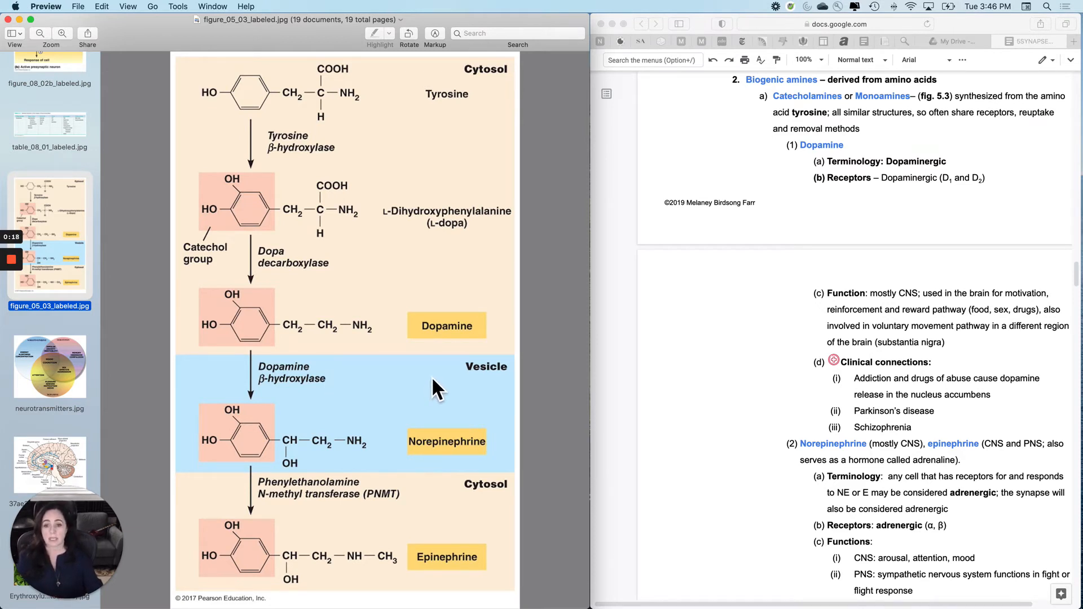
pyautogui.moveTo(670, 494)
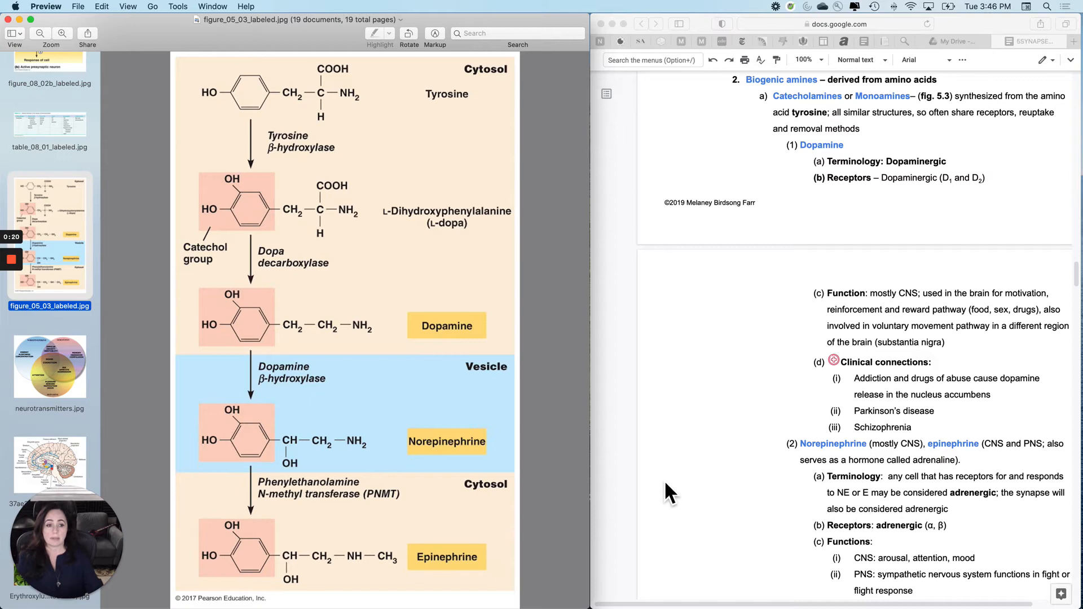
pyautogui.scroll(-3)
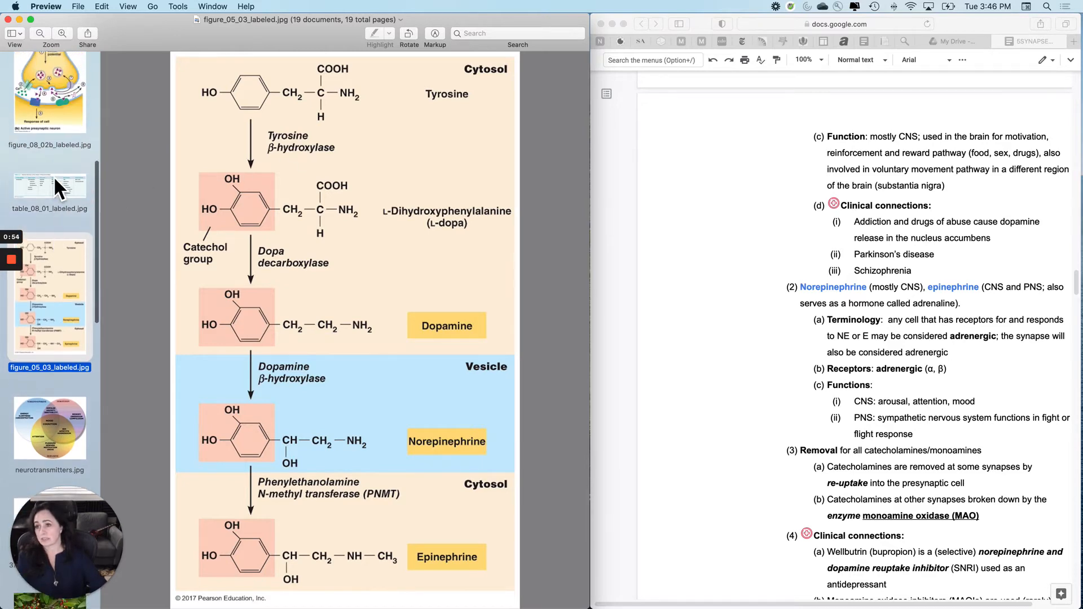
# View figure_08_02b and figure_05_03, ending on the neurotransmitters.jpg Venn diagram
pyautogui.click(49, 89)
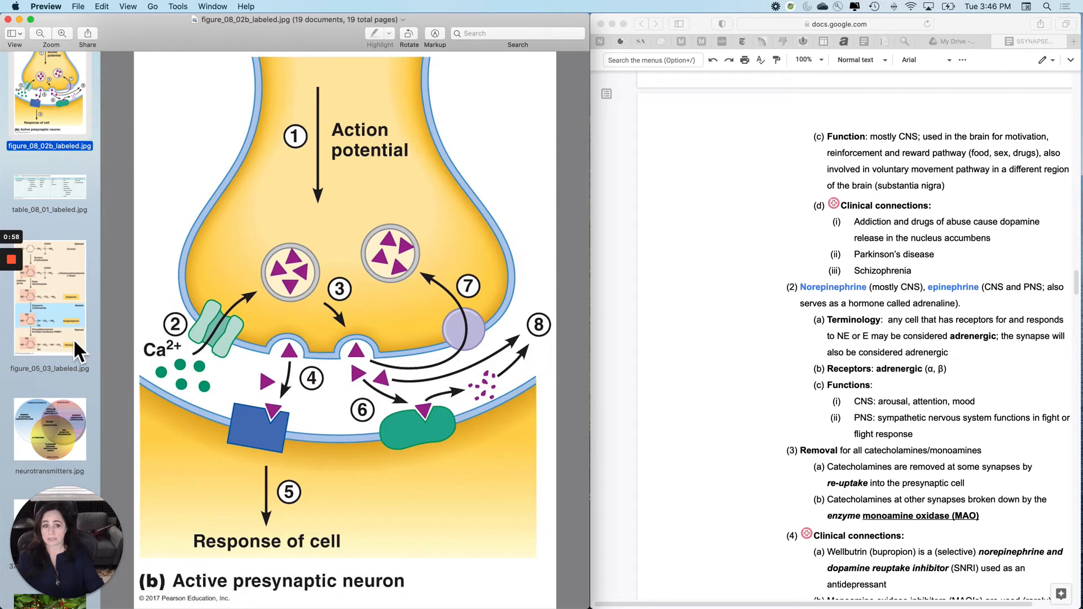
pyautogui.moveTo(57, 345)
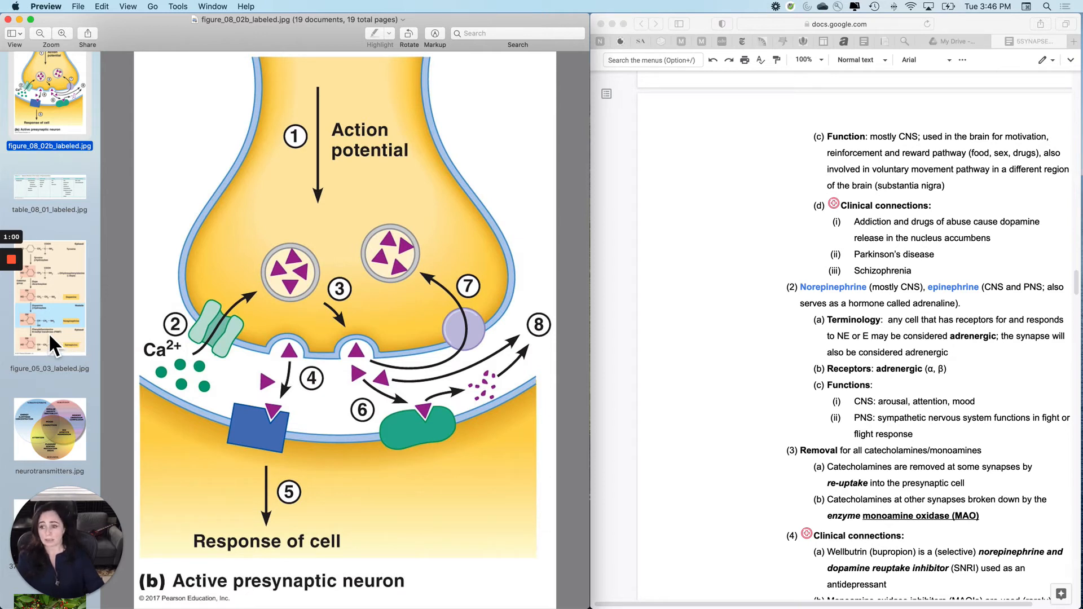
pyautogui.scroll(-3)
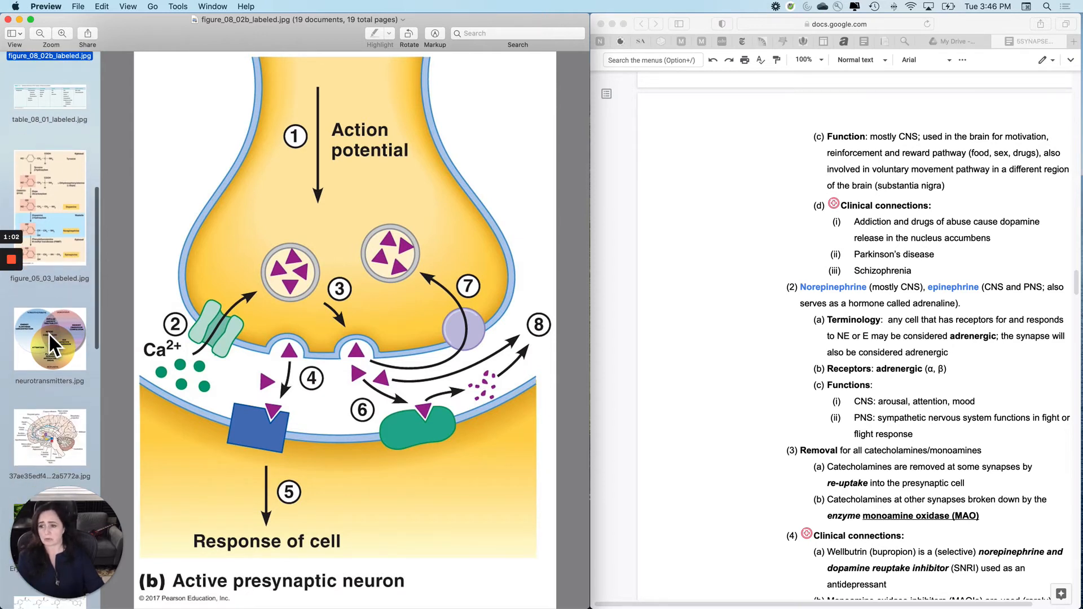
pyautogui.click(49, 207)
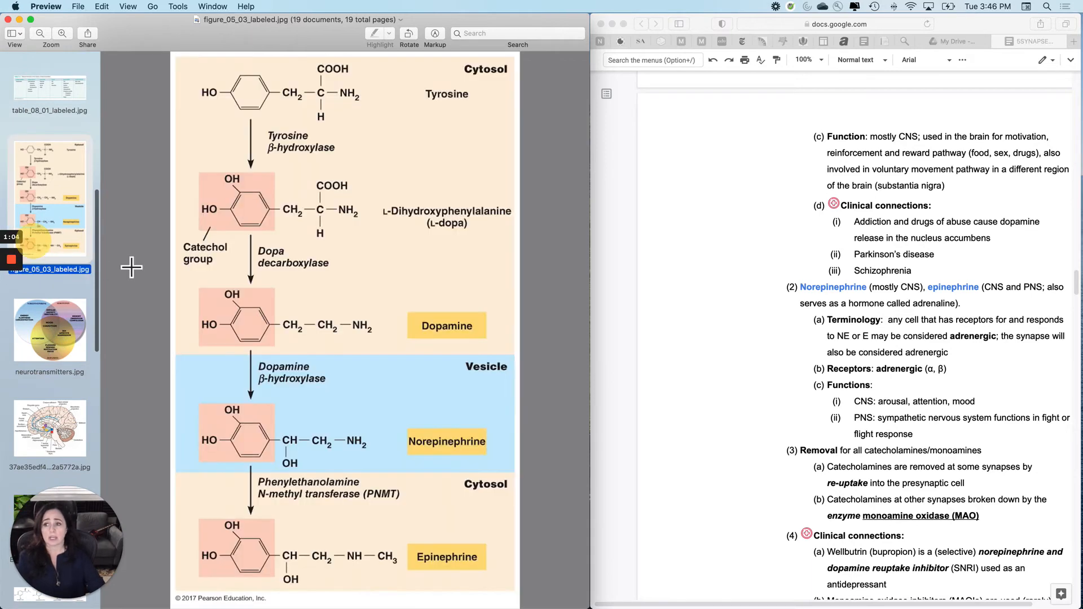
pyautogui.moveTo(953, 366)
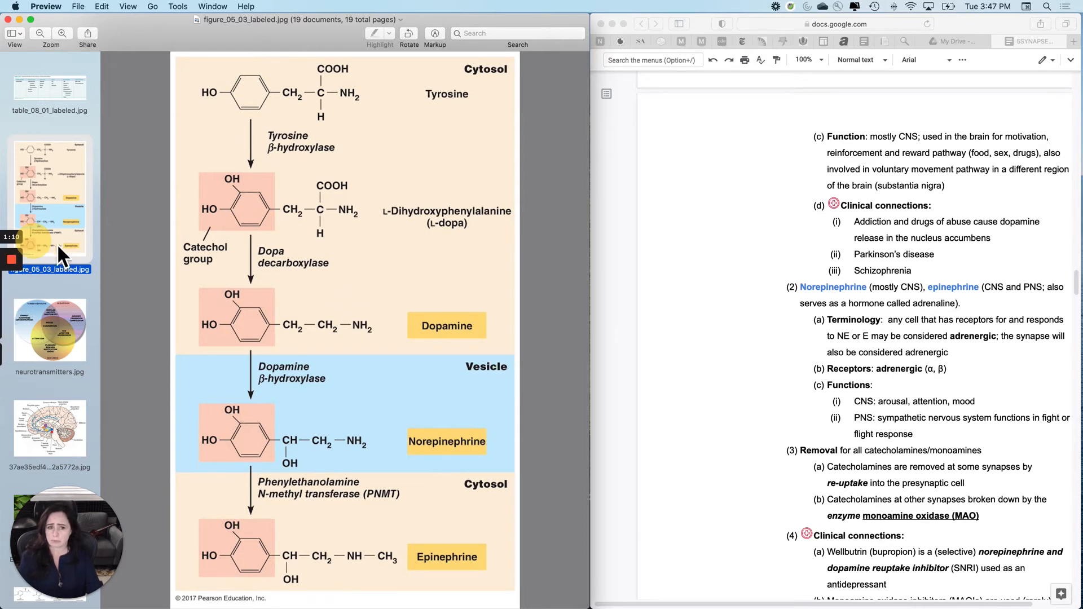
pyautogui.moveTo(130, 255)
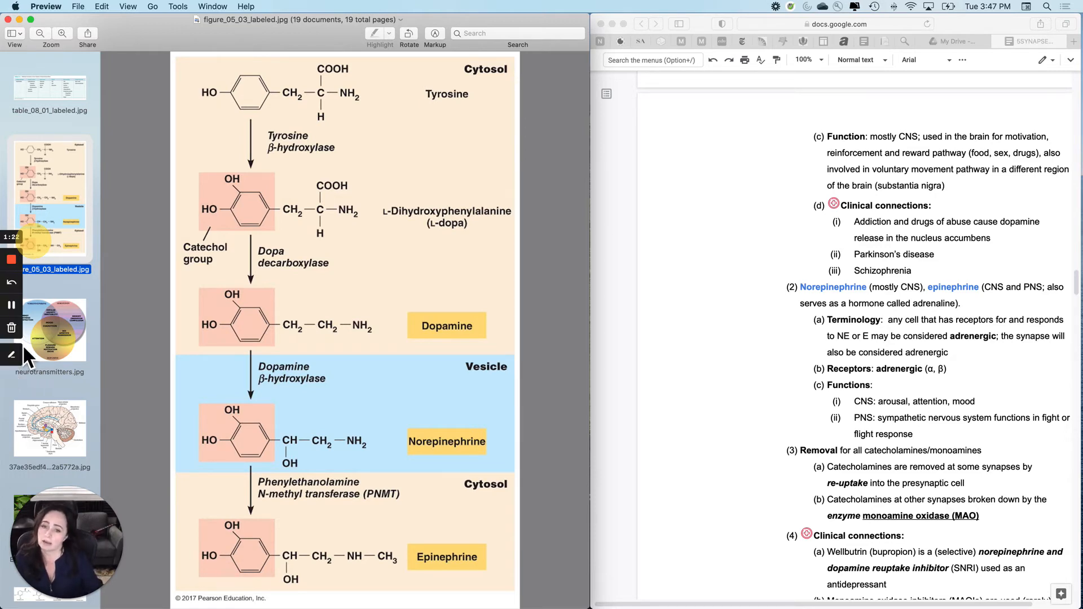
pyautogui.click(49, 327)
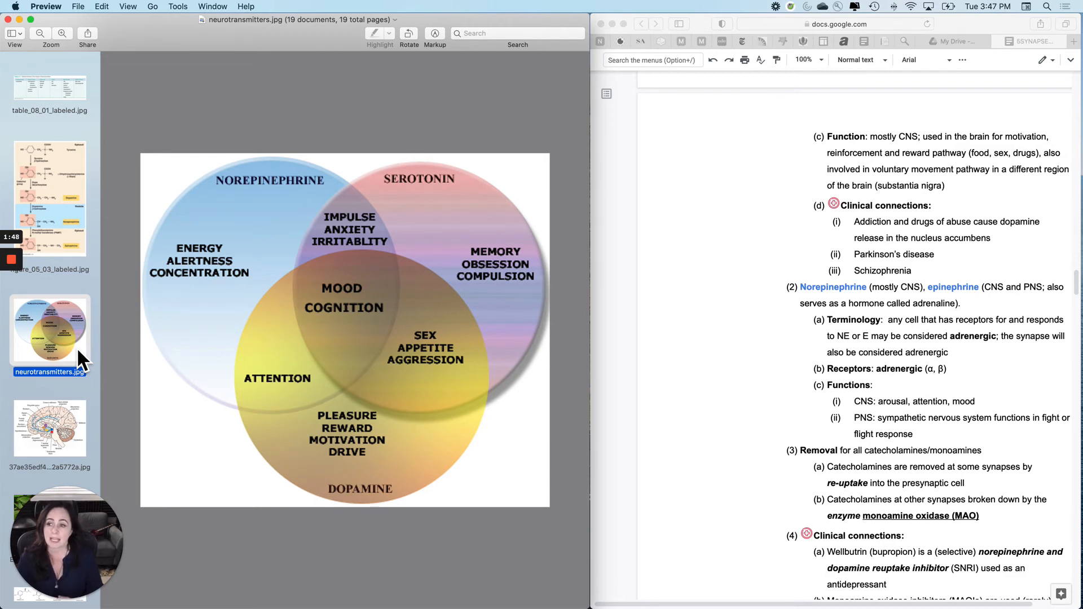
# Replace the Venn diagram with figure_05_03_labeled.jpg, the catecholamine synthesis pathway
pyautogui.click(49, 200)
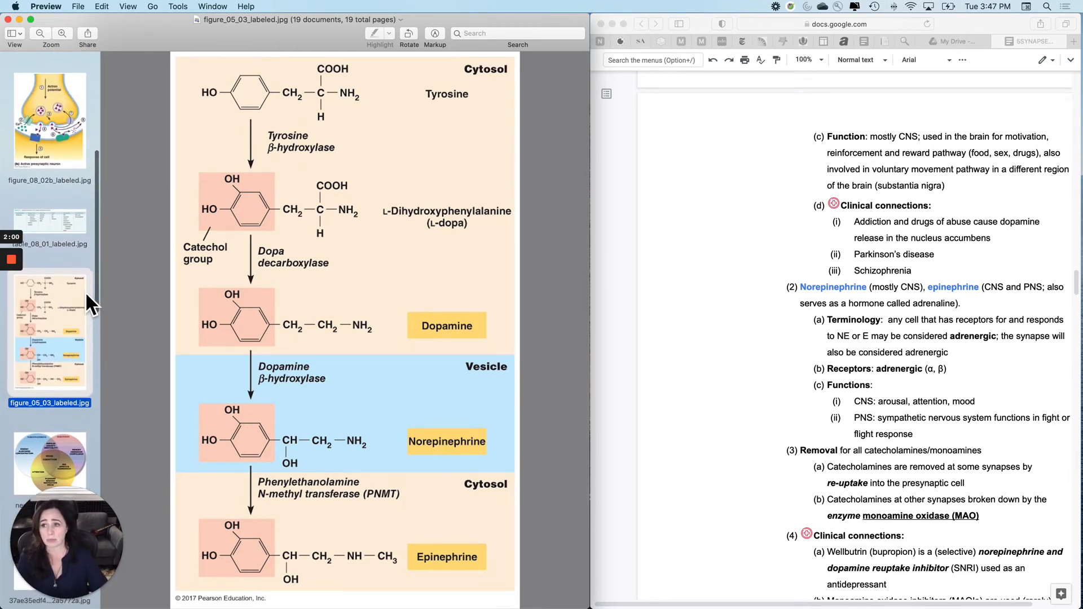
# View figure_08_02b_labeled.jpg, the active presynaptic neuron, and scroll the sidebar
pyautogui.click(49, 119)
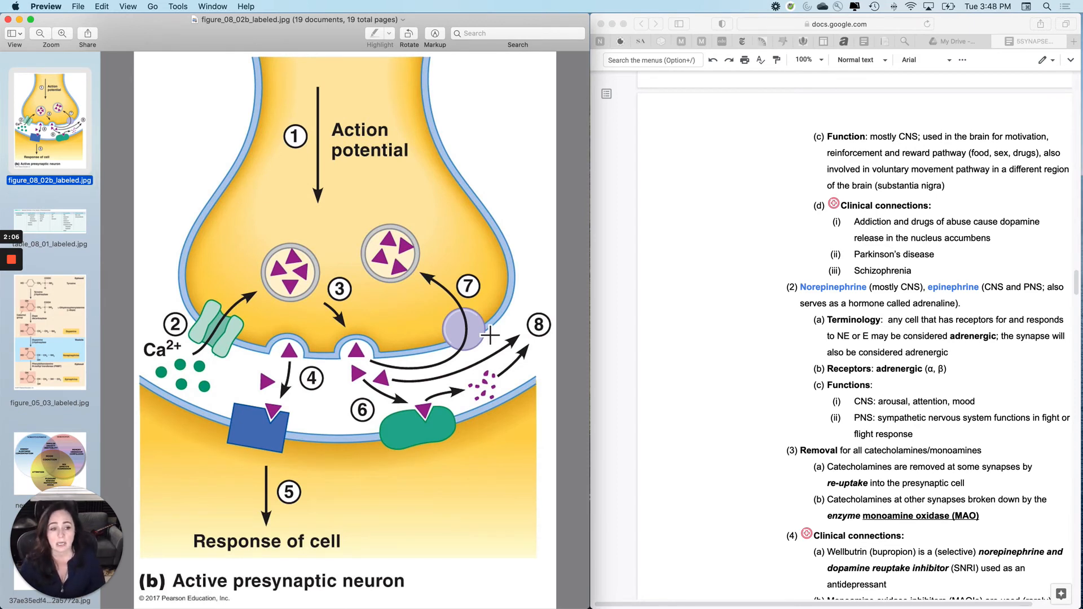
pyautogui.moveTo(384, 387)
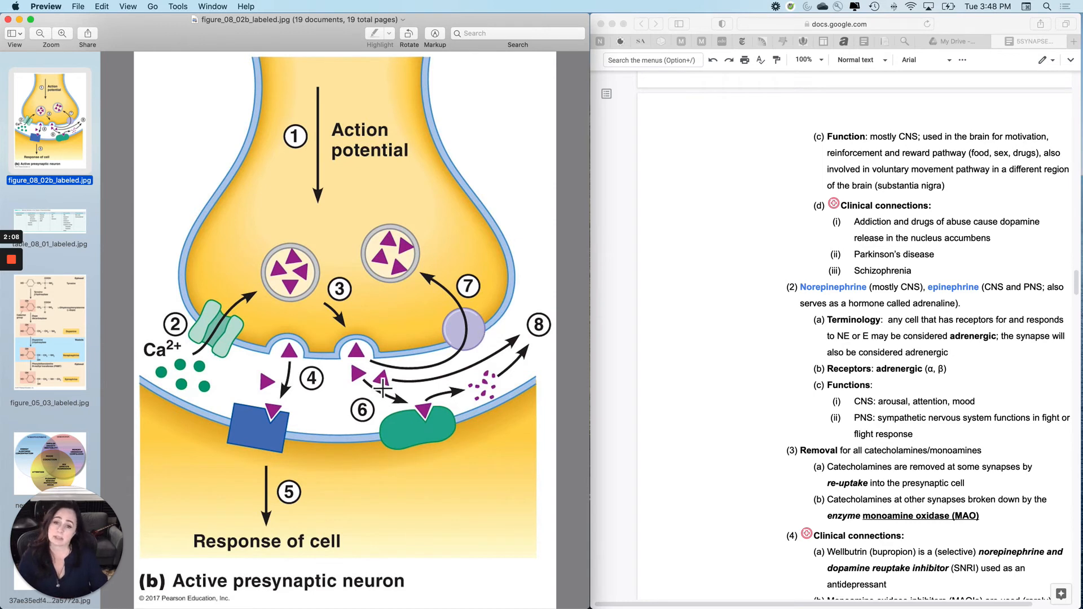
pyautogui.moveTo(446, 279)
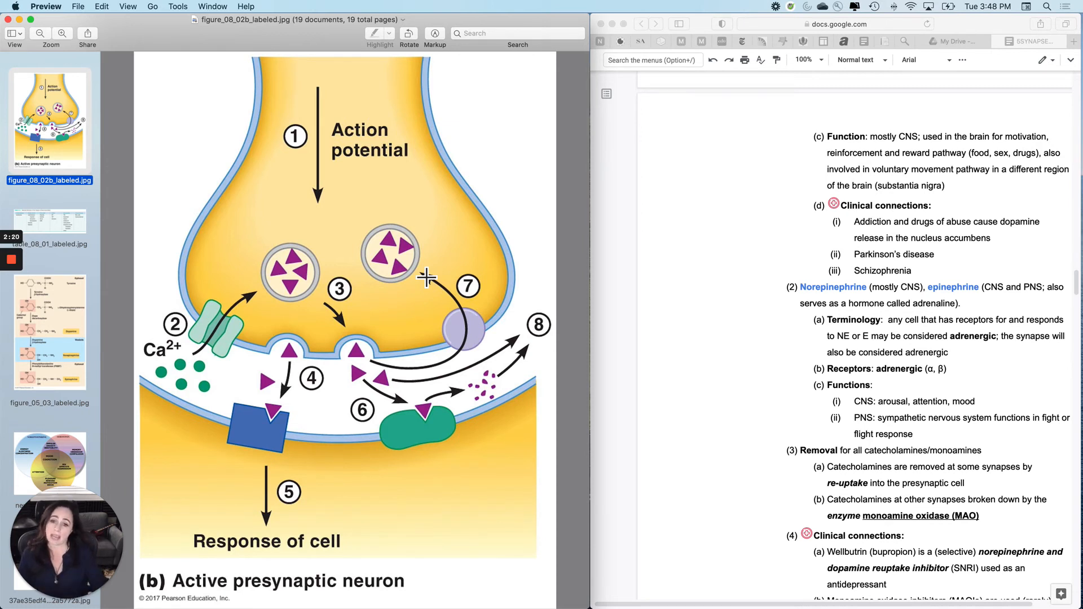
pyautogui.moveTo(416, 452)
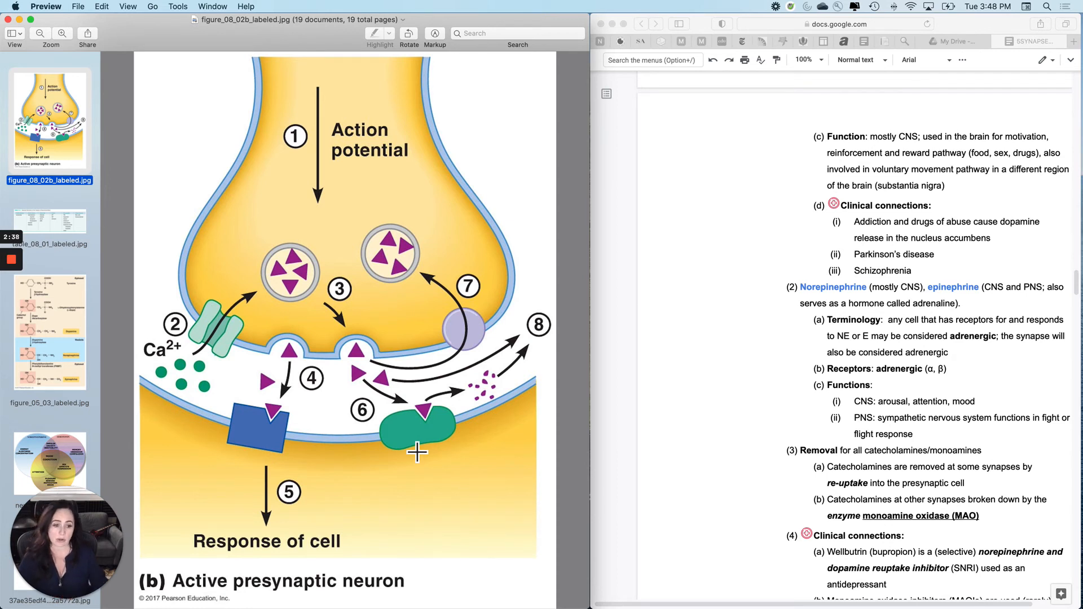
pyautogui.scroll(-3)
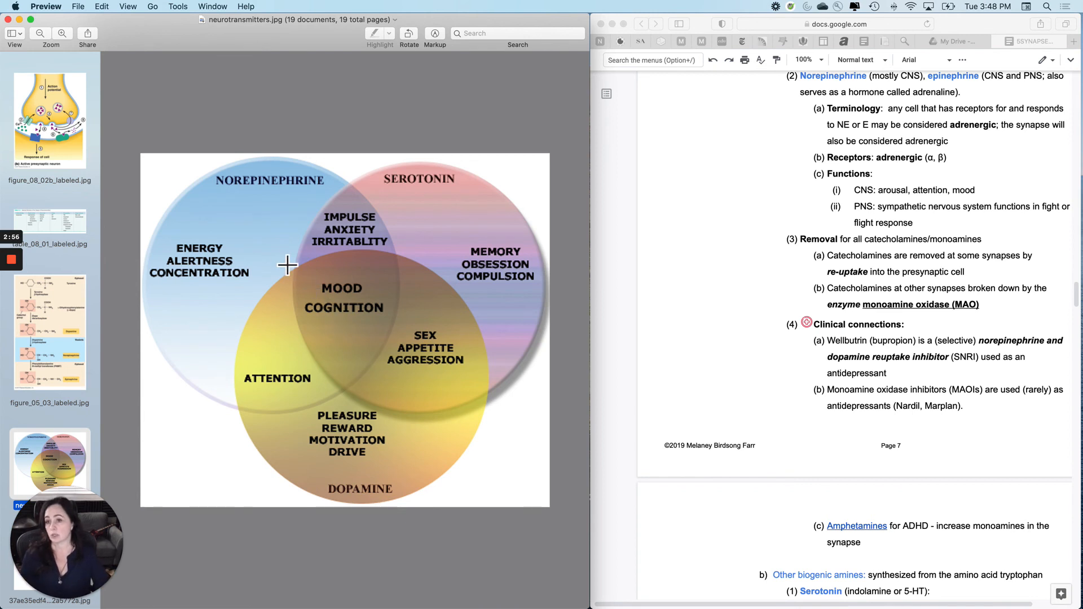
pyautogui.moveTo(411, 565)
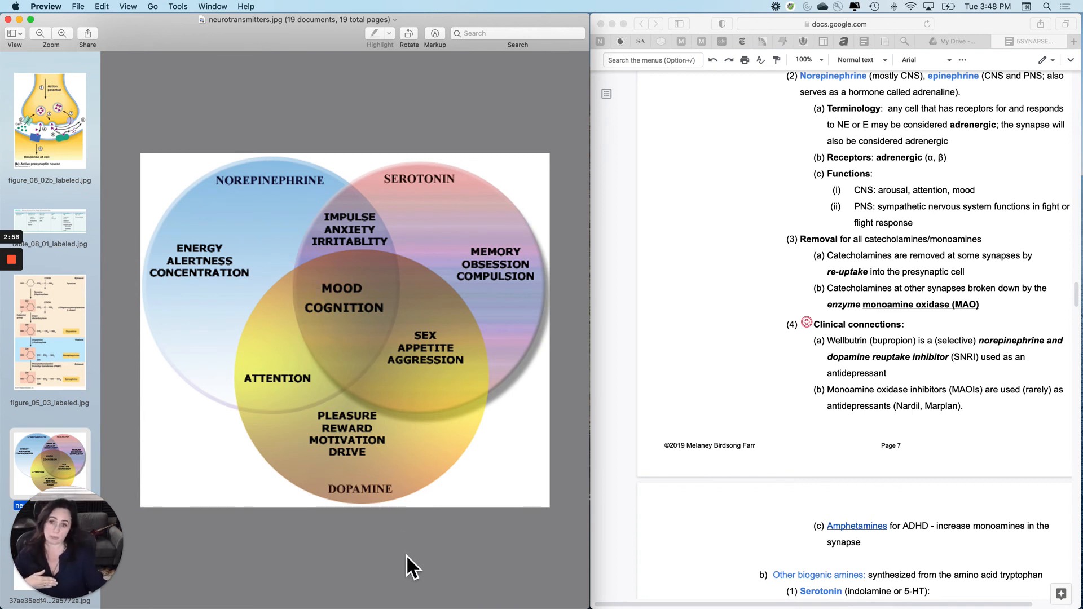
pyautogui.moveTo(307, 454)
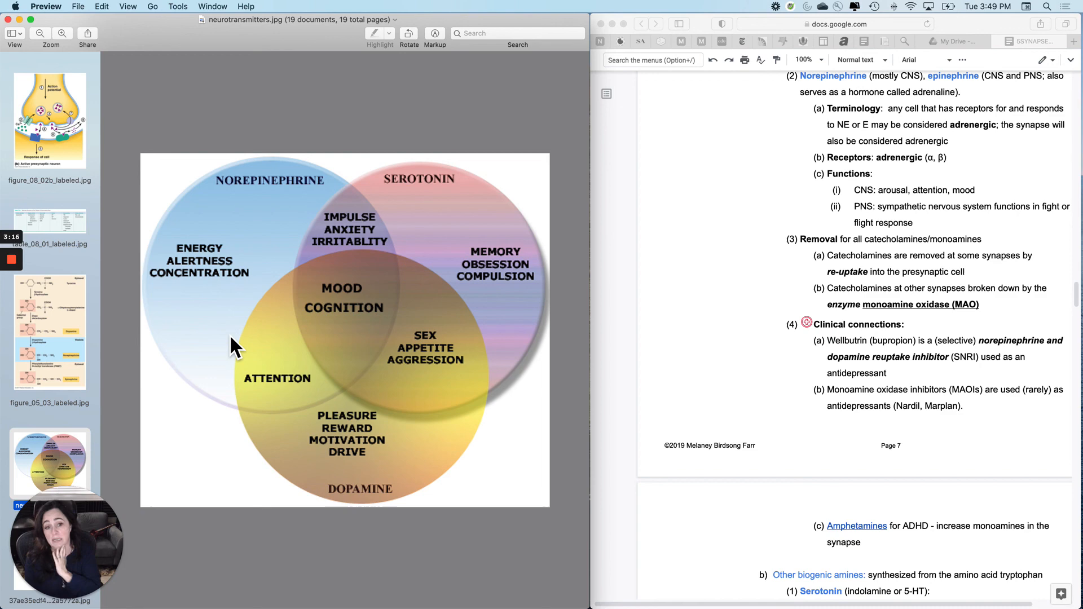
pyautogui.moveTo(76, 124)
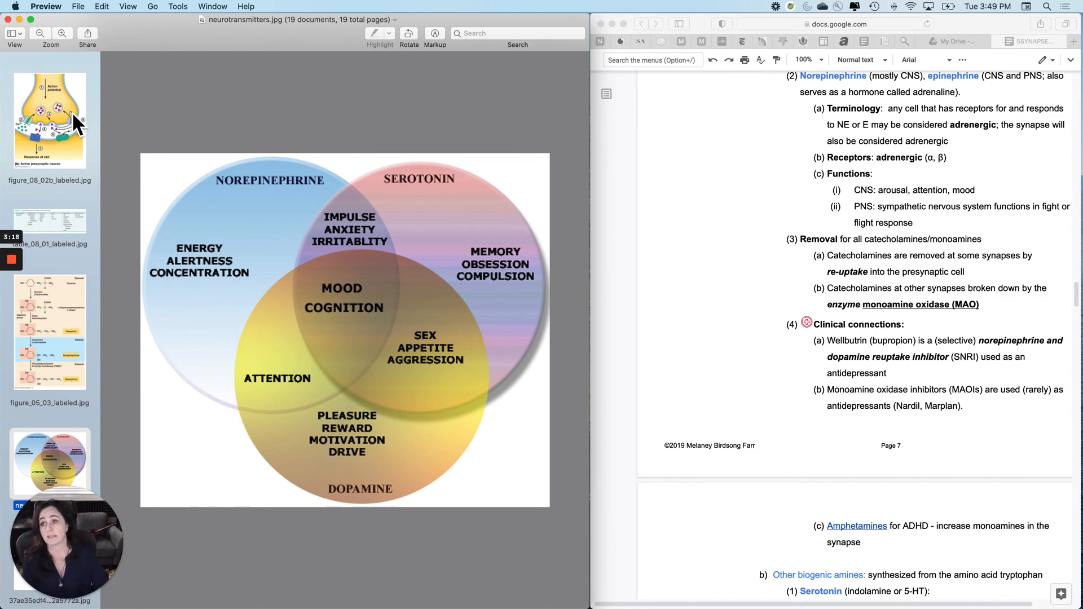
# Display figure_08_02b_labeled.jpg, the active presynaptic neuron, in place of the Venn diagram
pyautogui.click(49, 116)
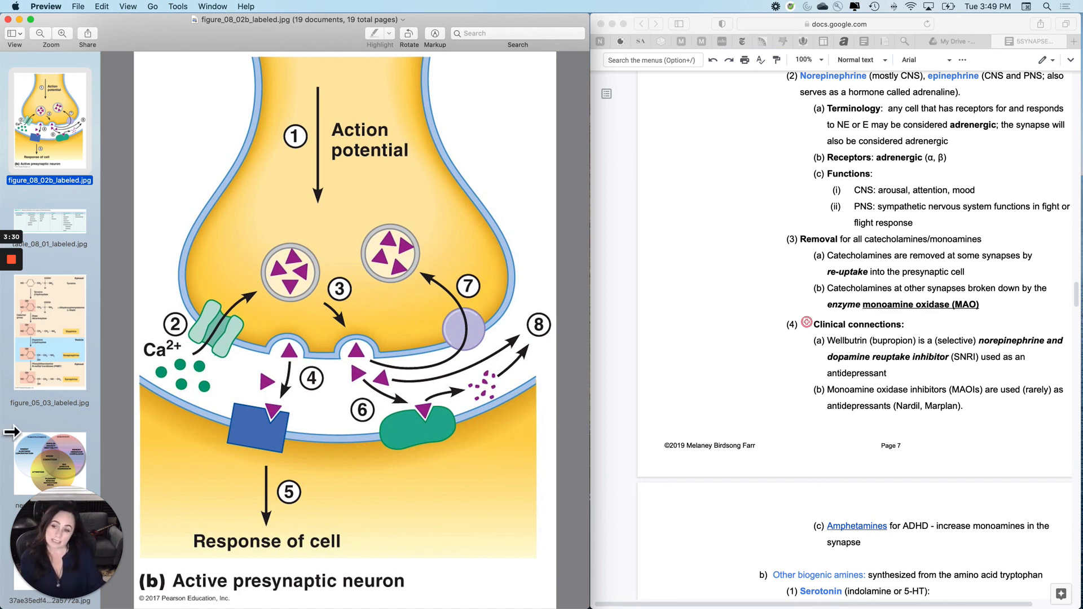
pyautogui.moveTo(68, 470)
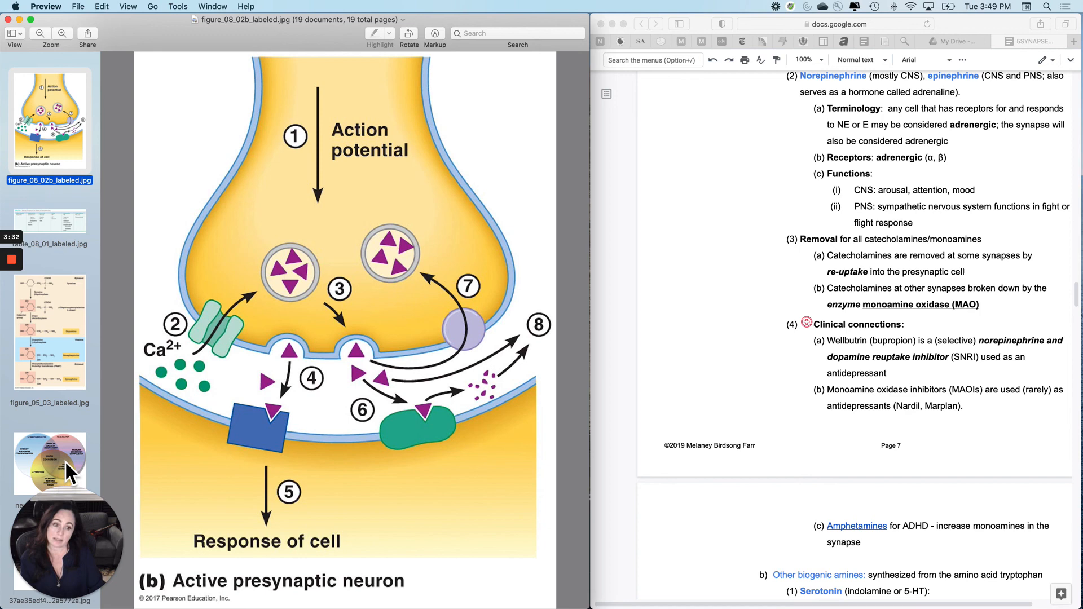
pyautogui.moveTo(306, 243)
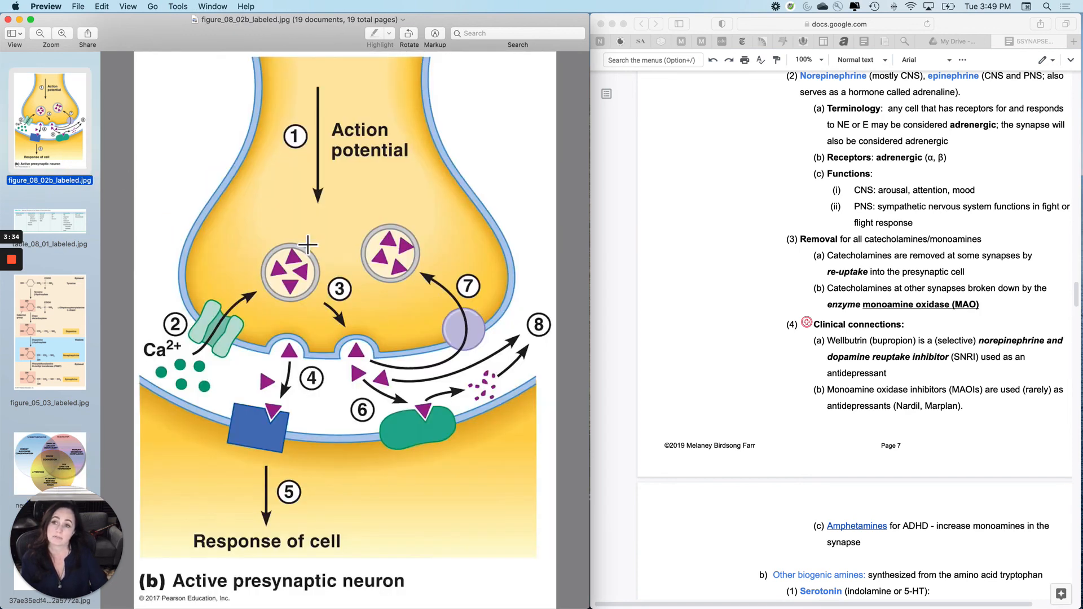